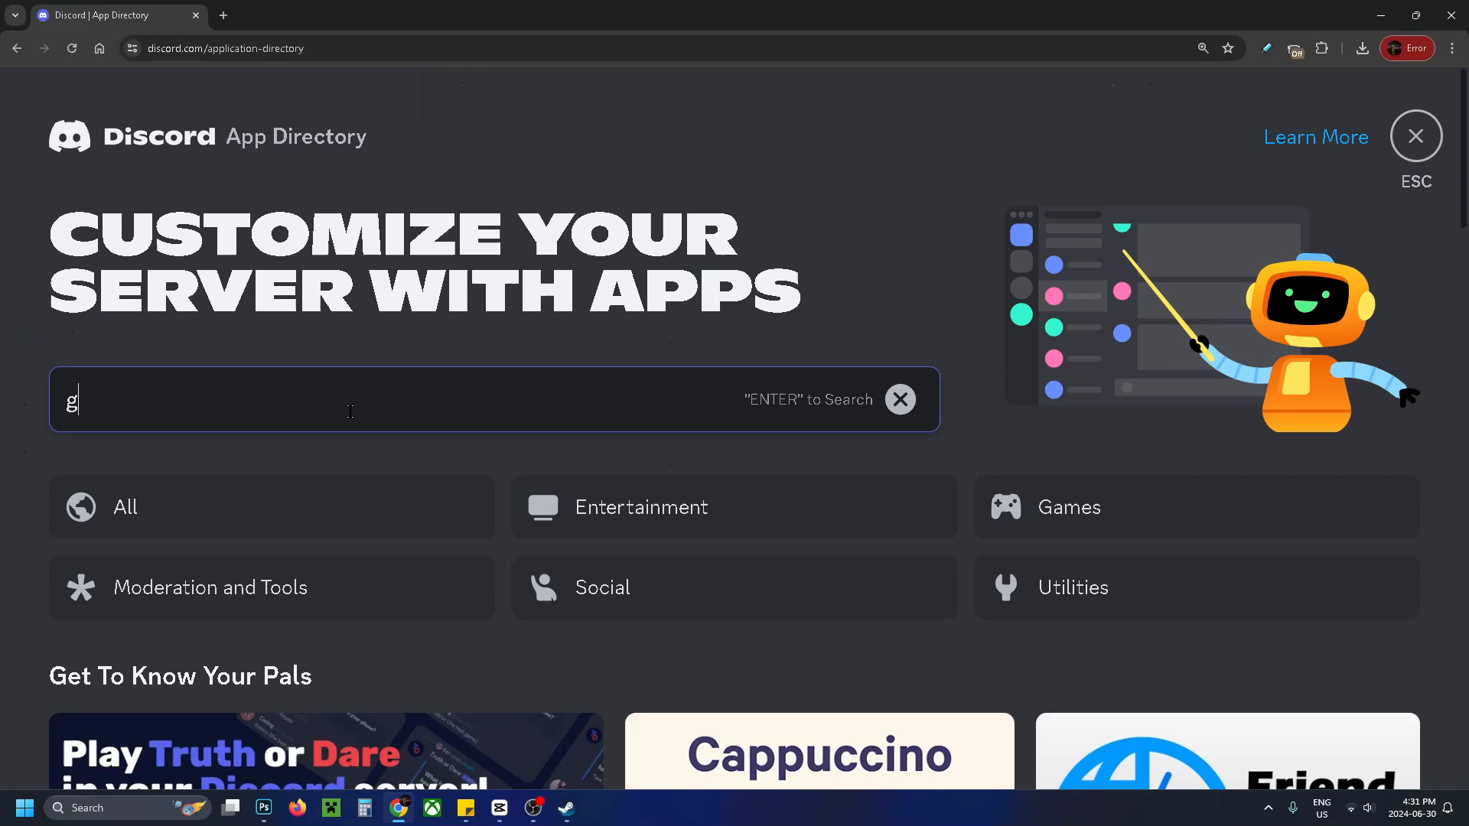
# Search the App Directory for 'greenbot' and scroll through the 10 matching apps
pyautogui.write('reenbot')
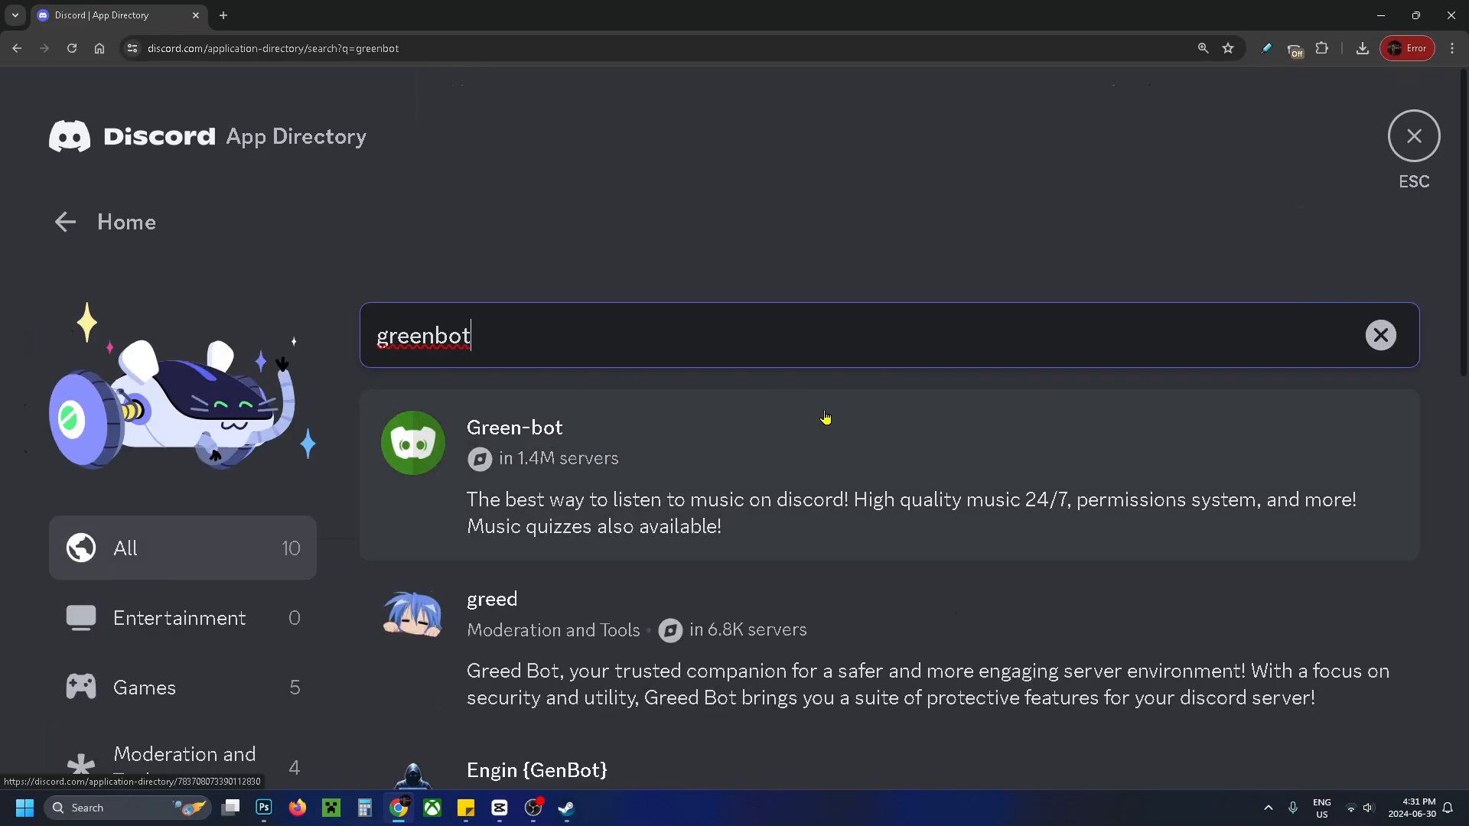
pyautogui.scroll(-3)
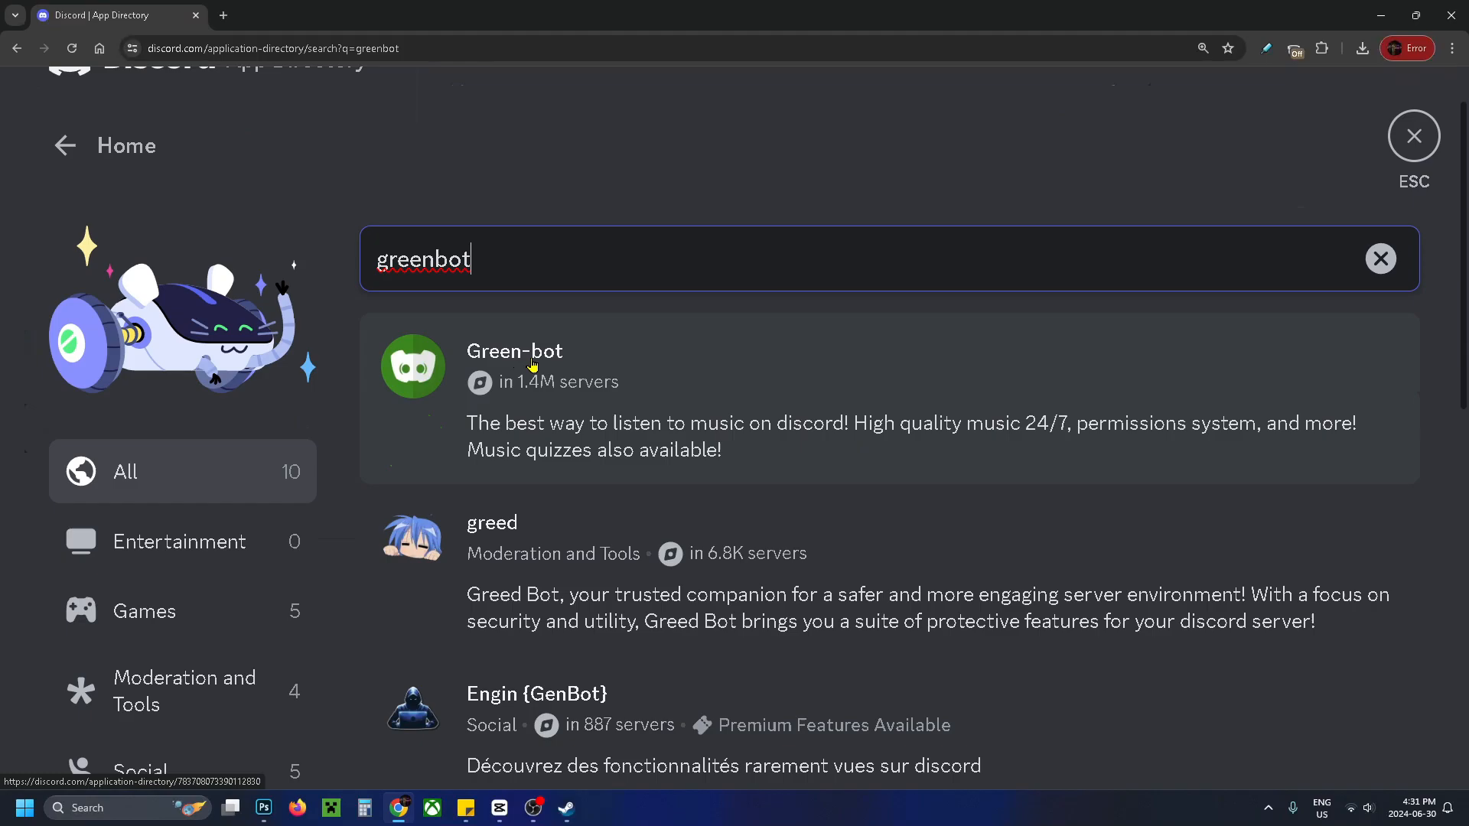
# From Green-bot's app page, start adding it and list the available servers
pyautogui.click(514, 366)
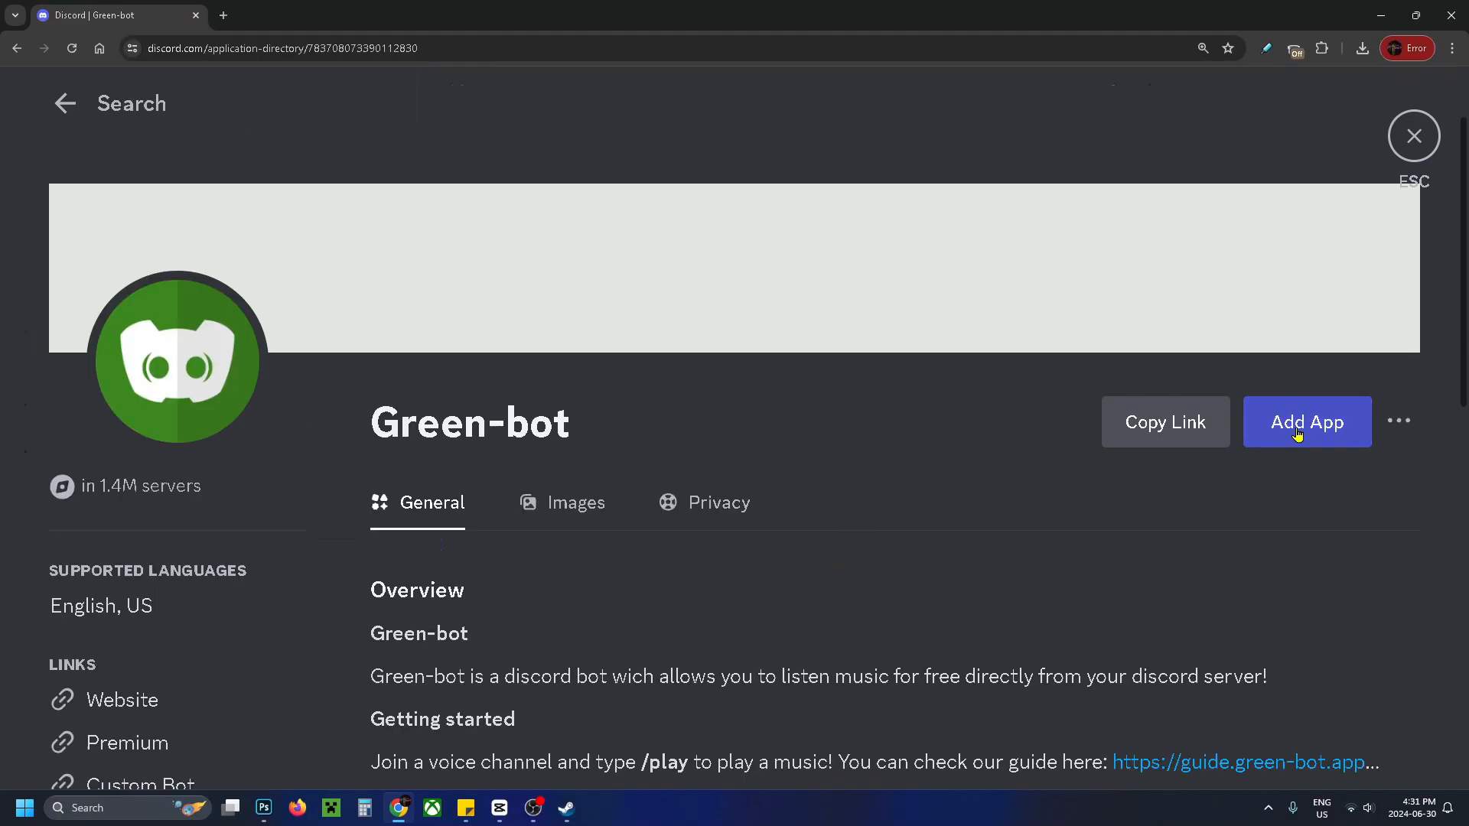
pyautogui.click(1306, 422)
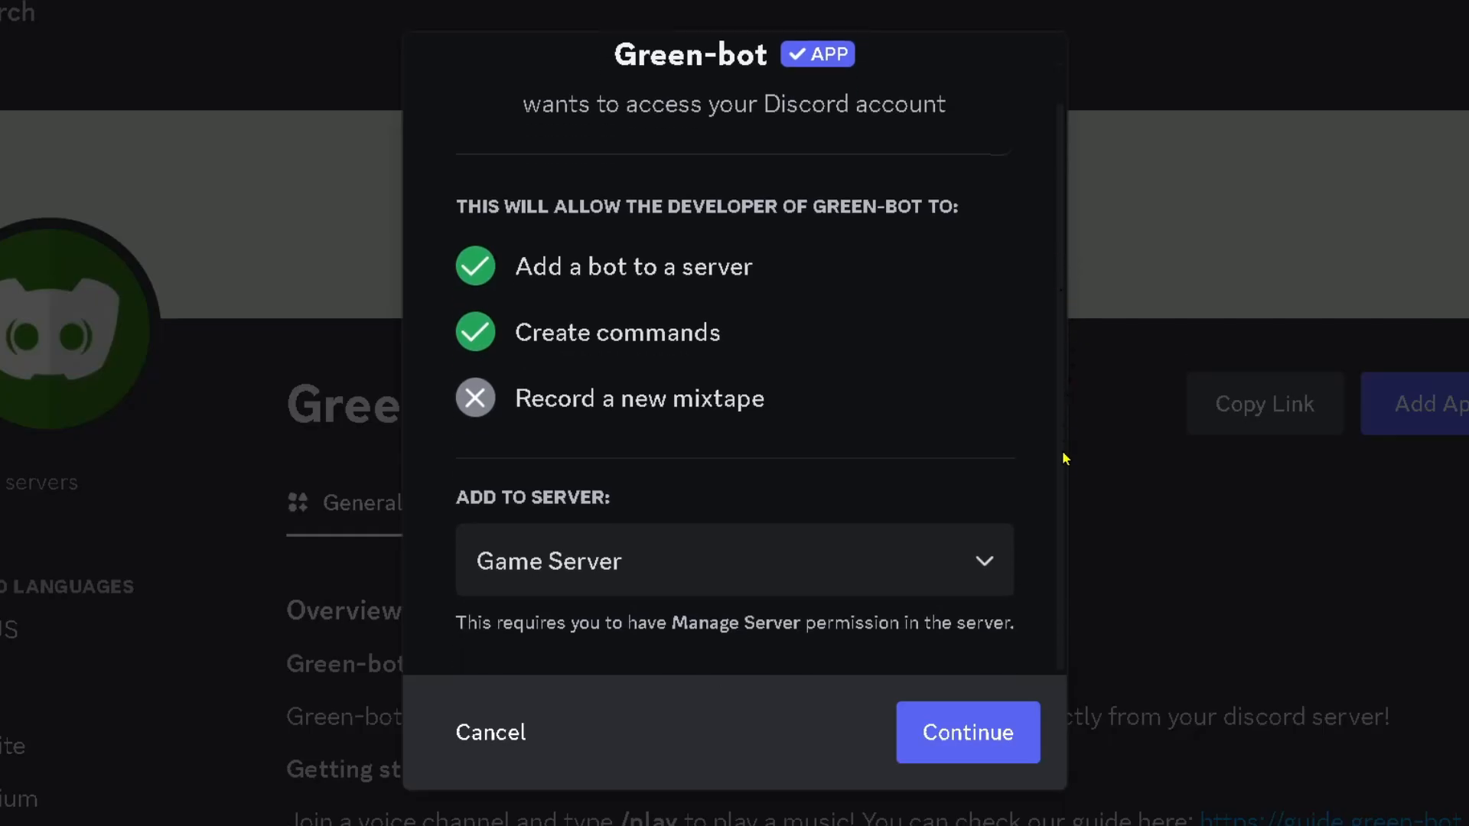
pyautogui.click(734, 560)
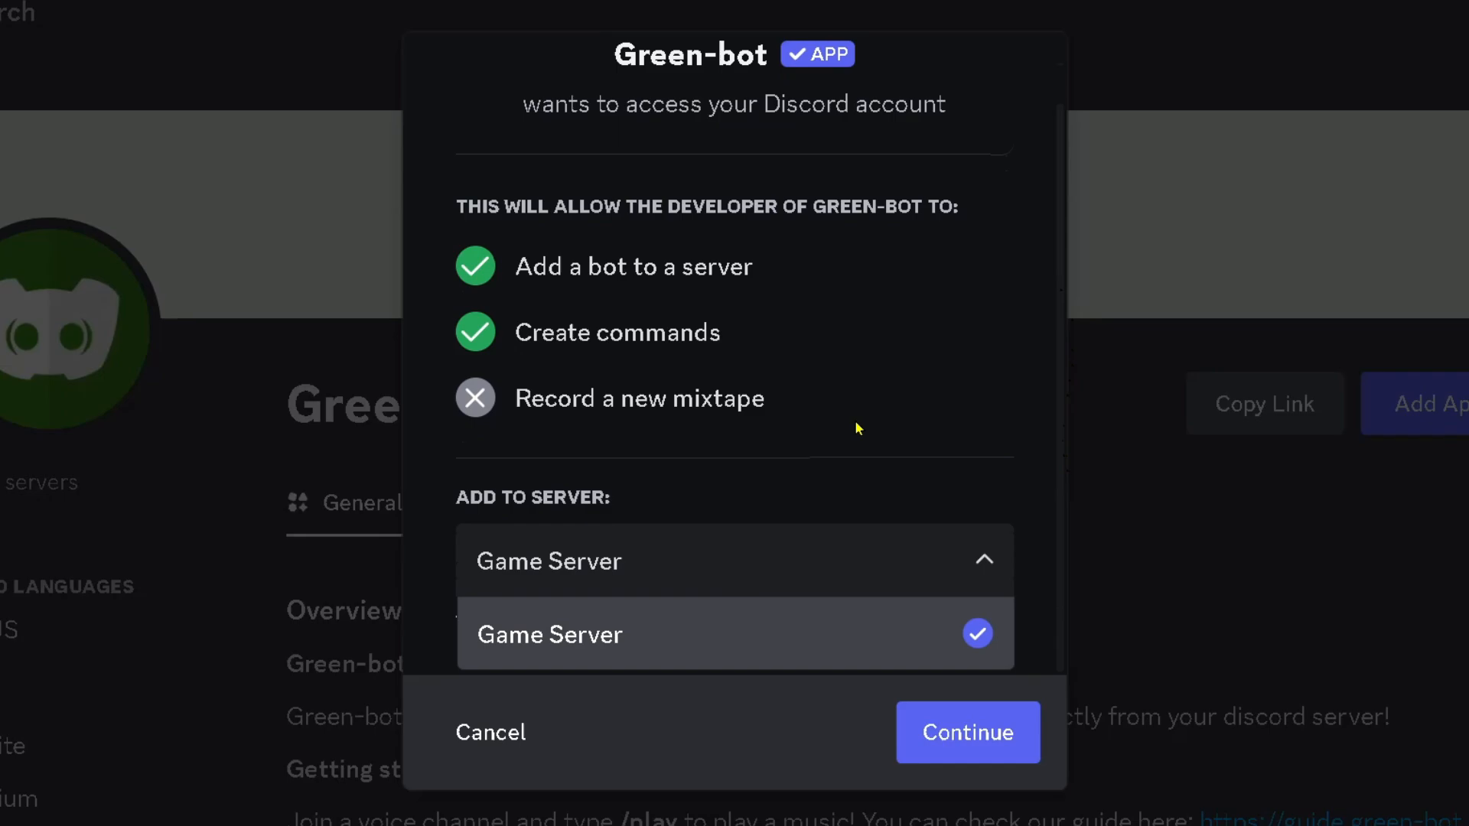
# Choose Game Server as the destination and authorize Green-bot's permissions
pyautogui.click(550, 633)
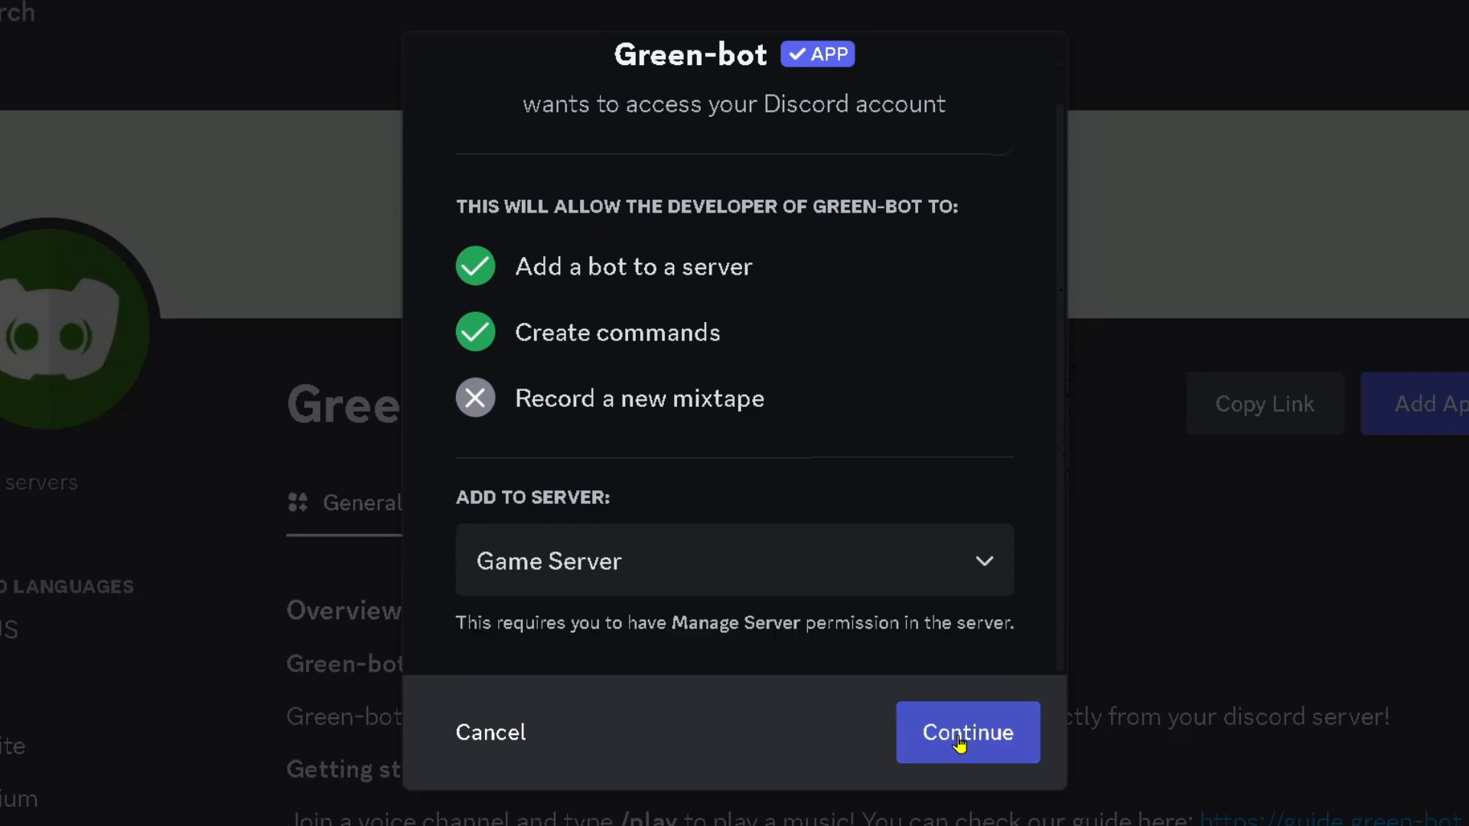
pyautogui.click(967, 733)
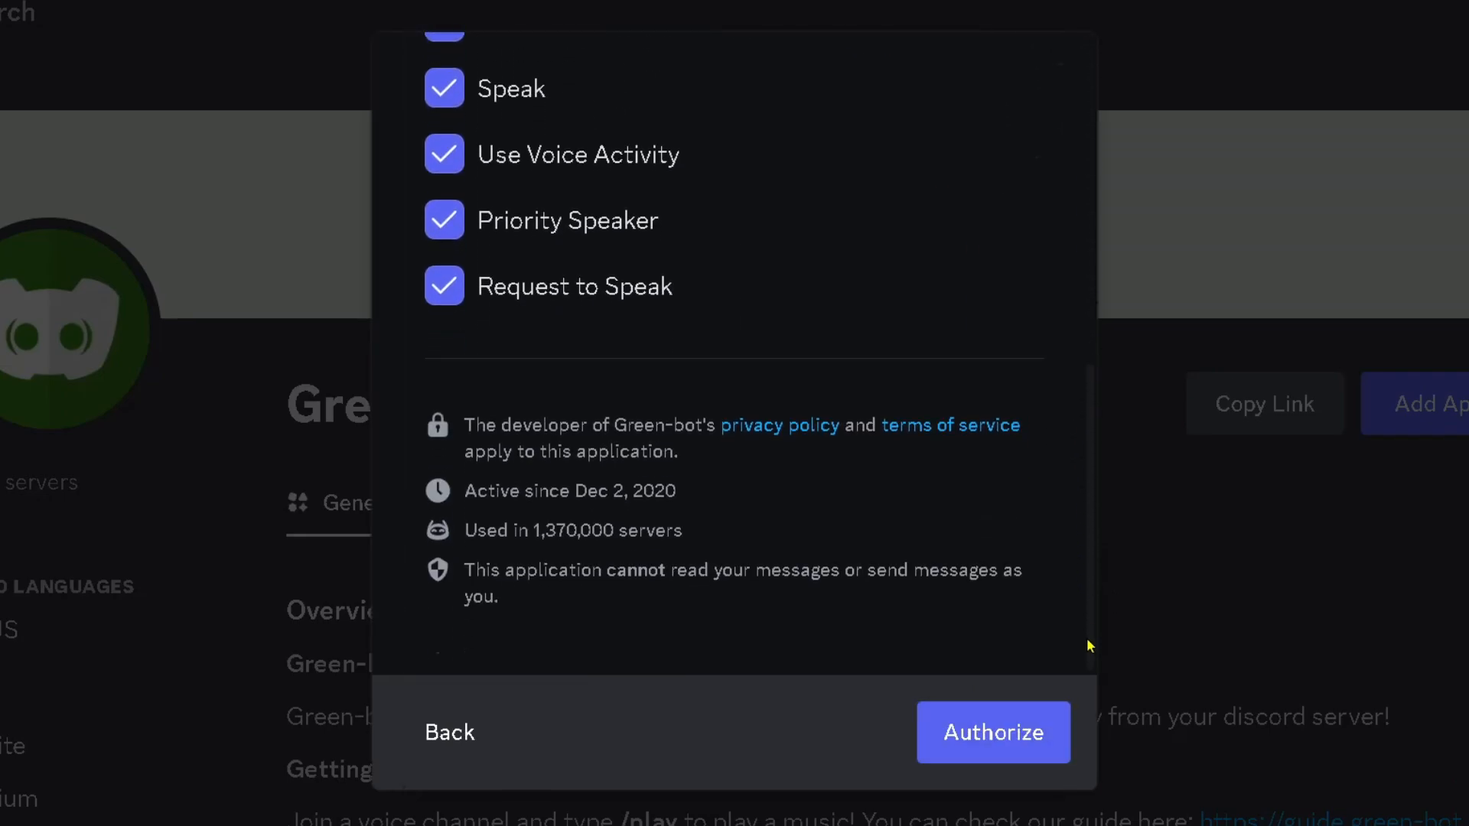
pyautogui.click(992, 733)
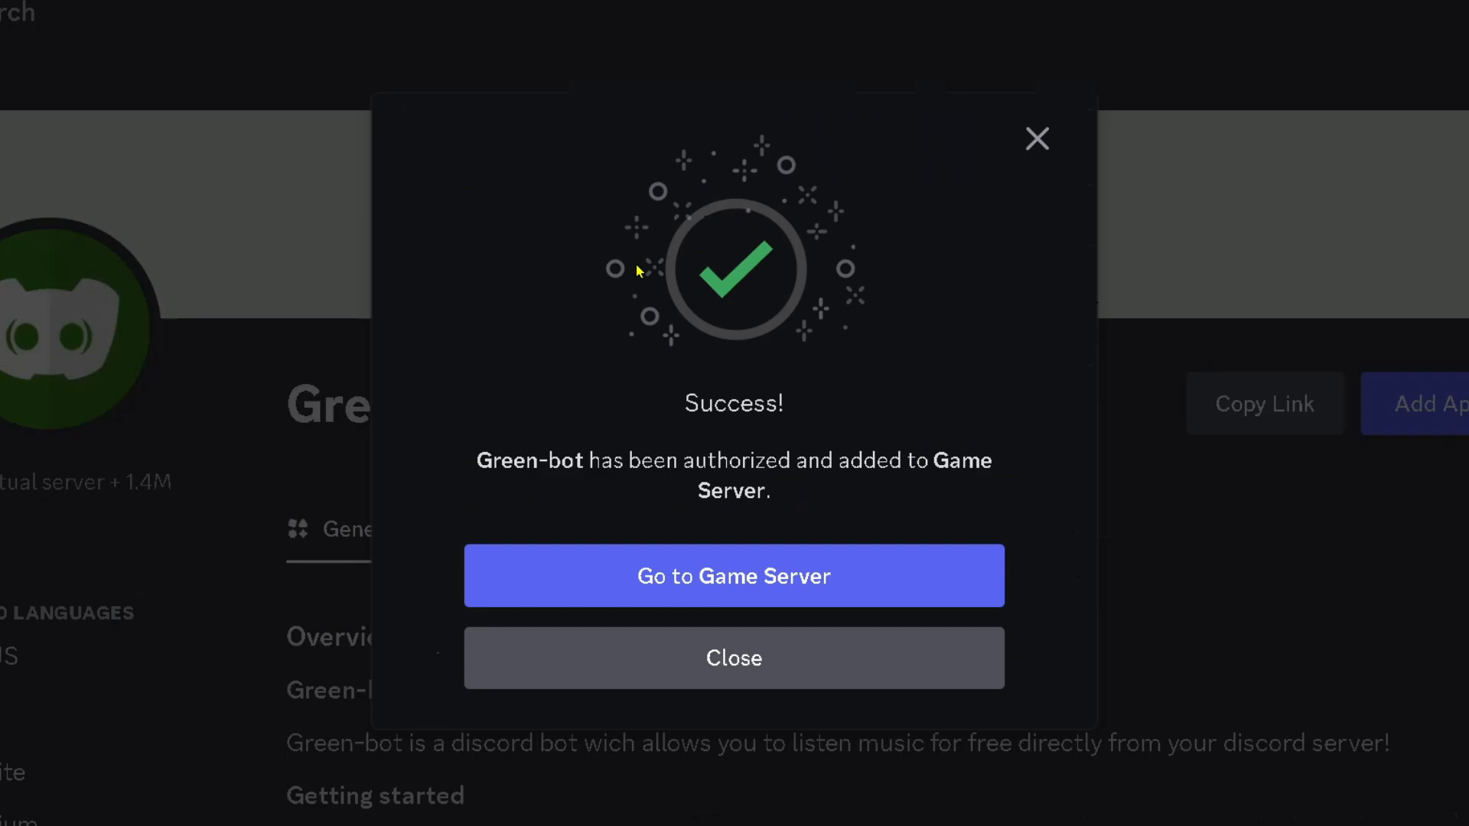
# Go to Game Server's general channel where Green-bot posted its welcome message
pyautogui.click(733, 575)
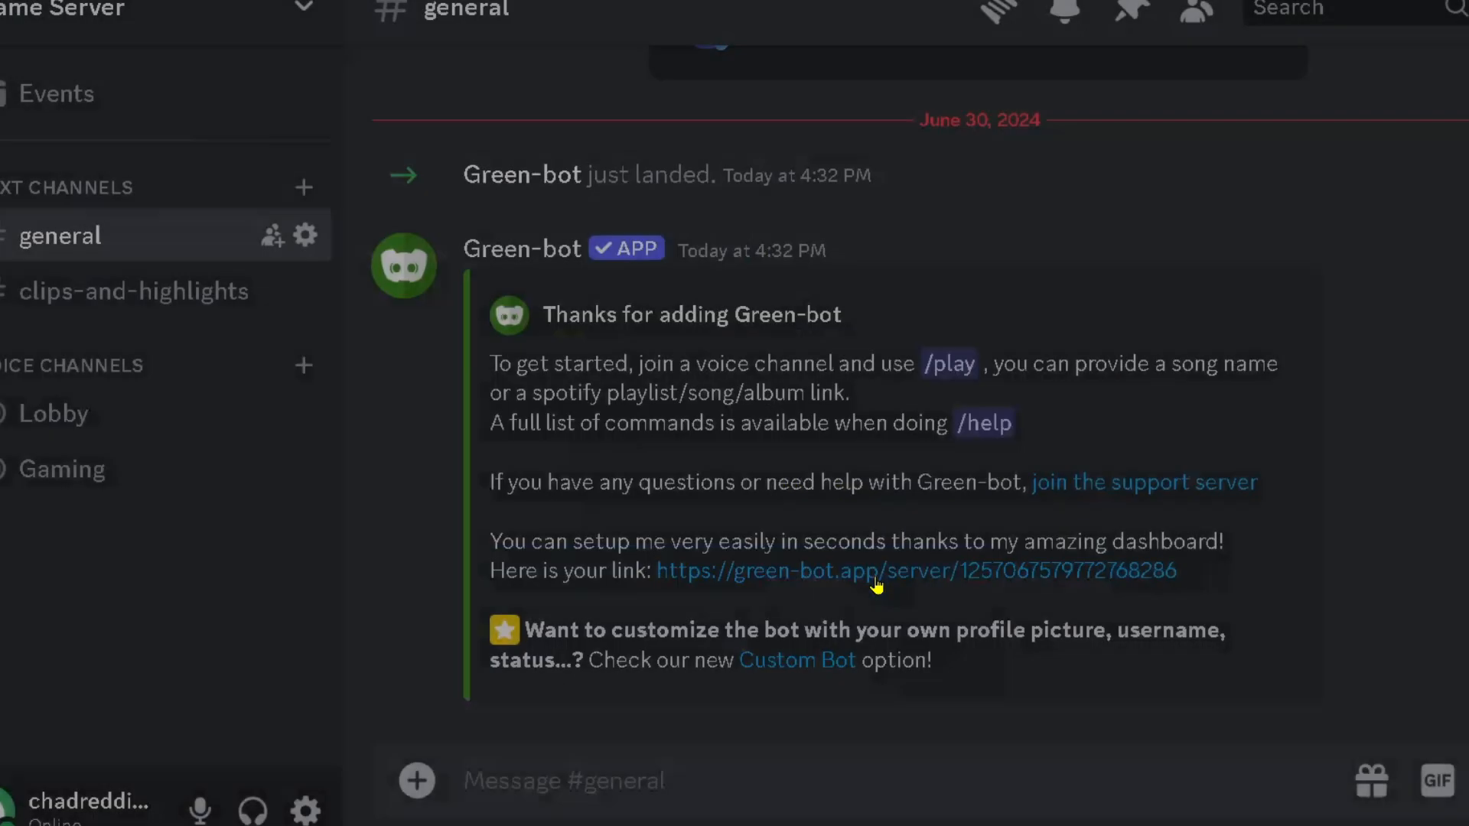
pyautogui.moveTo(237, 468)
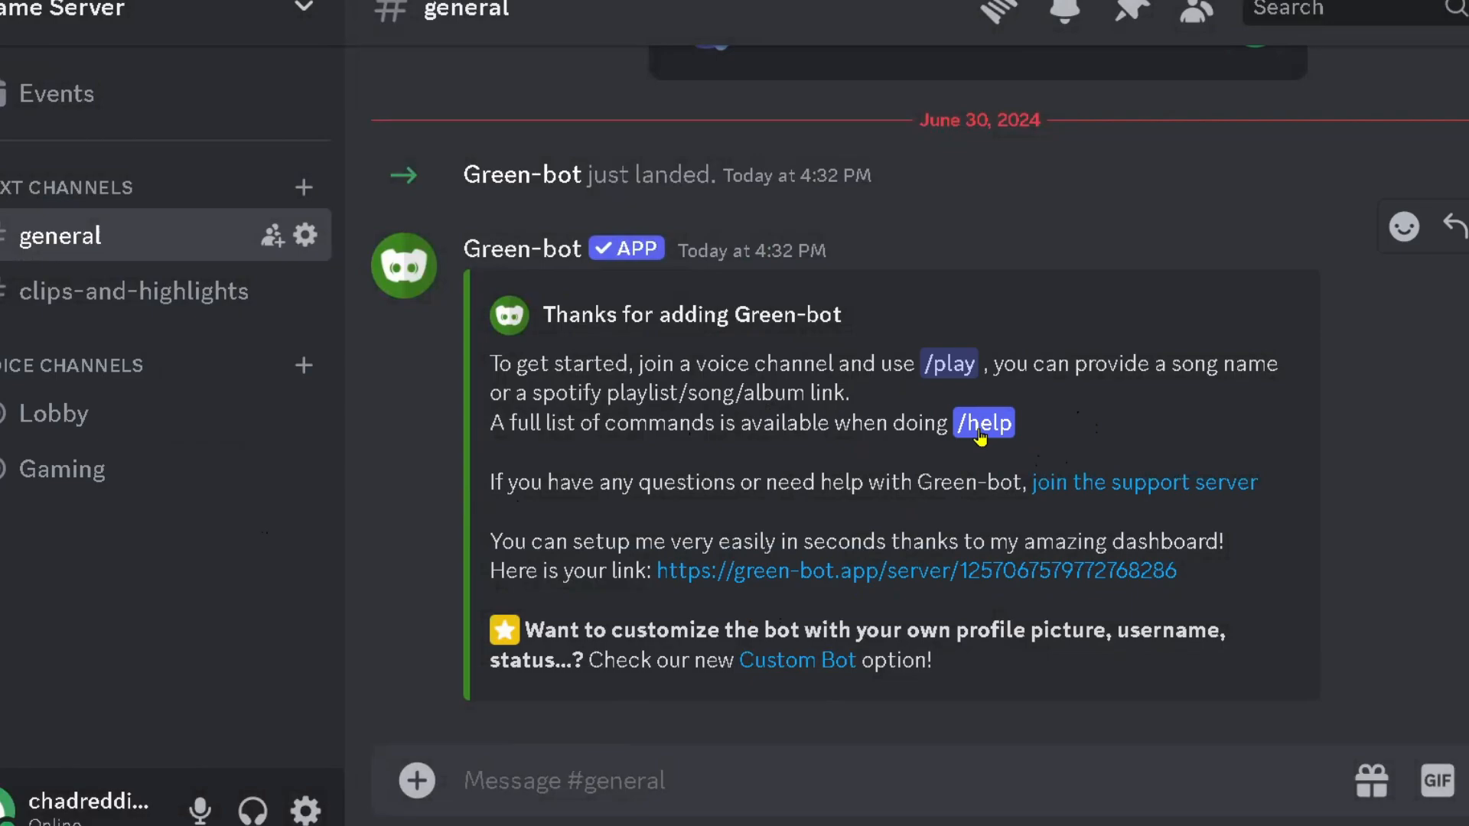
pyautogui.moveTo(989, 439)
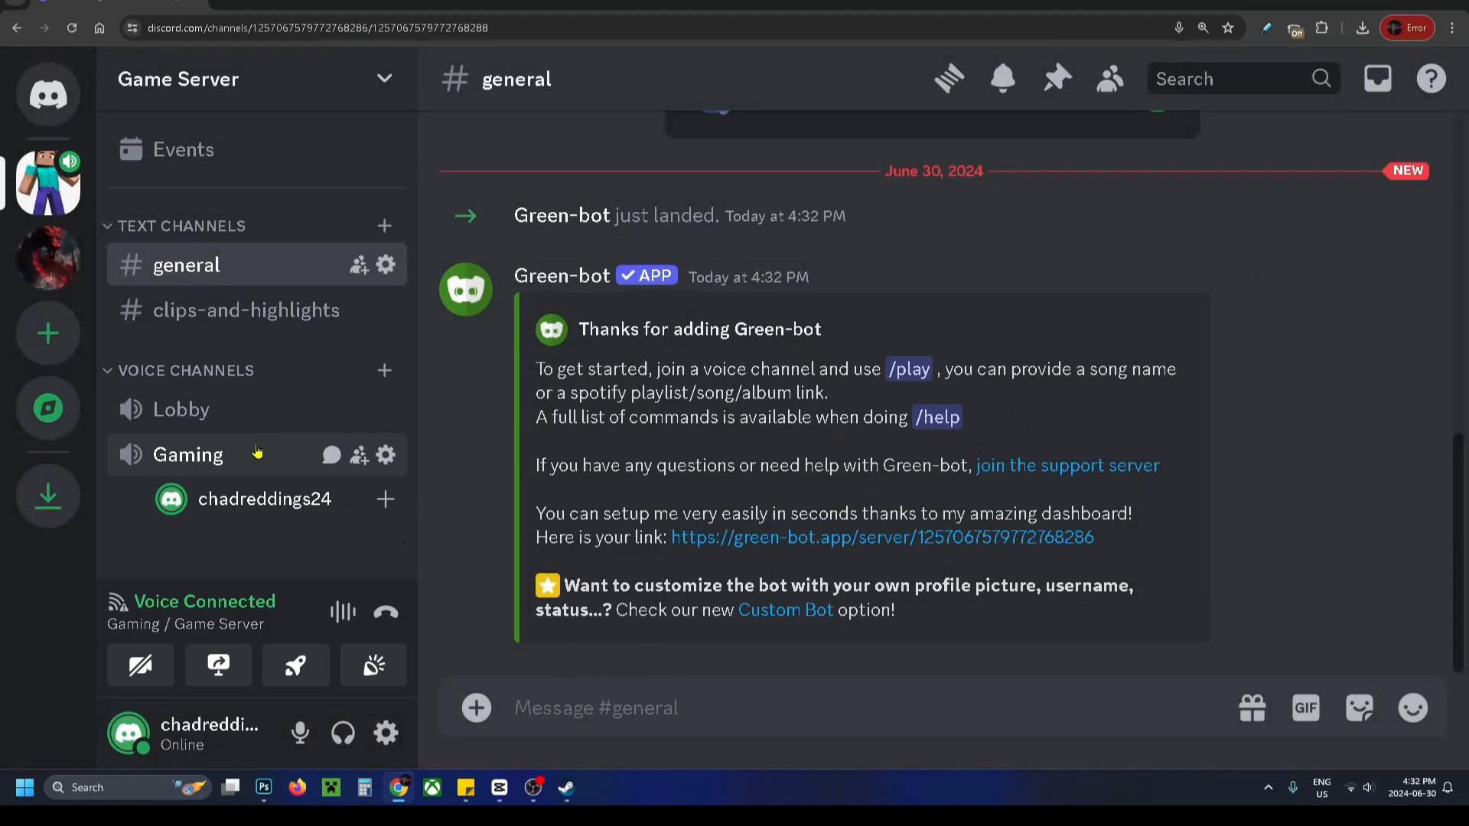
# Run /help in the Gaming channel chat and view all of Green-bot's commands
pyautogui.click(188, 455)
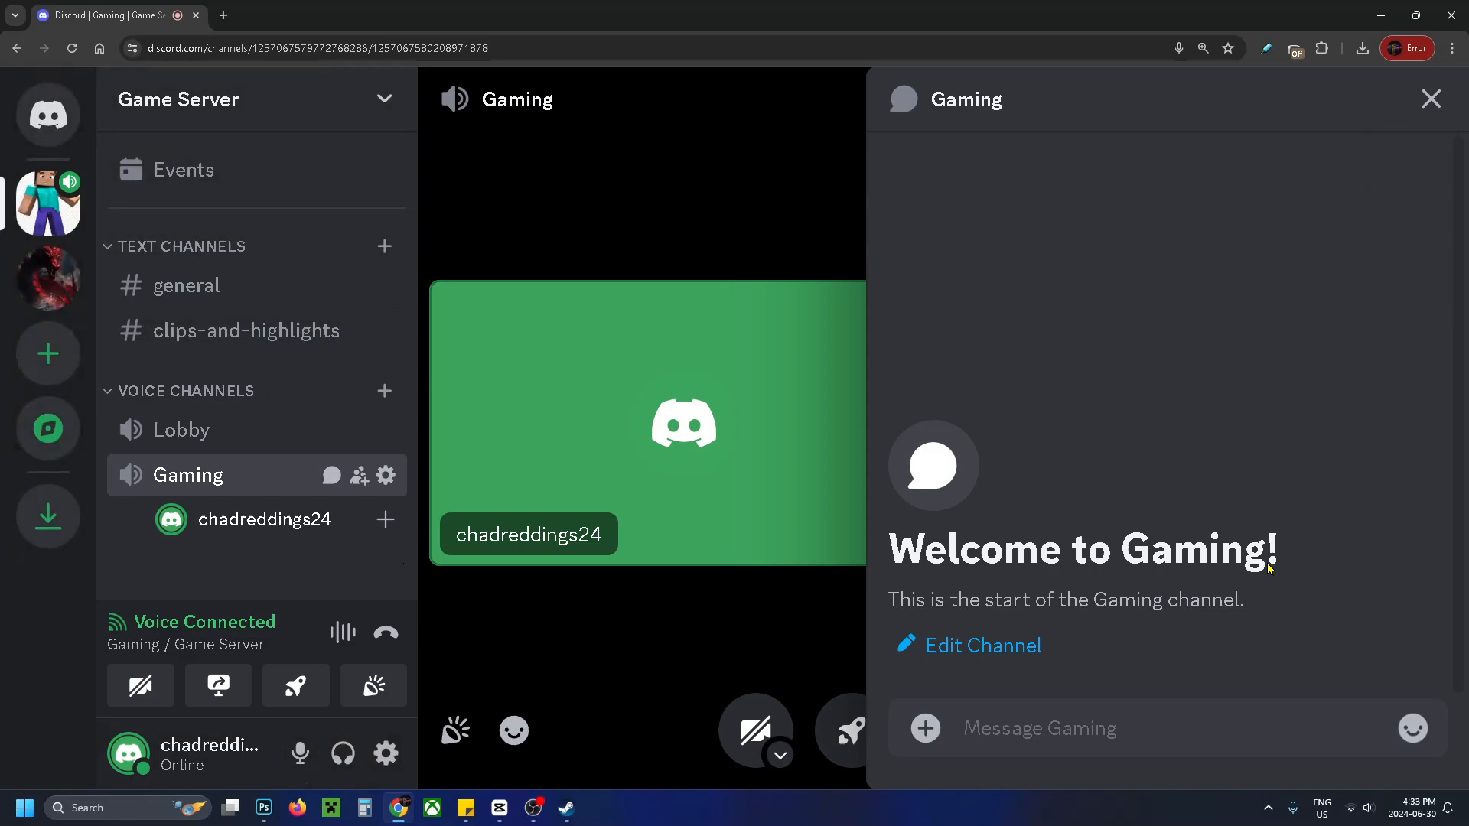
pyautogui.write('/hwe')
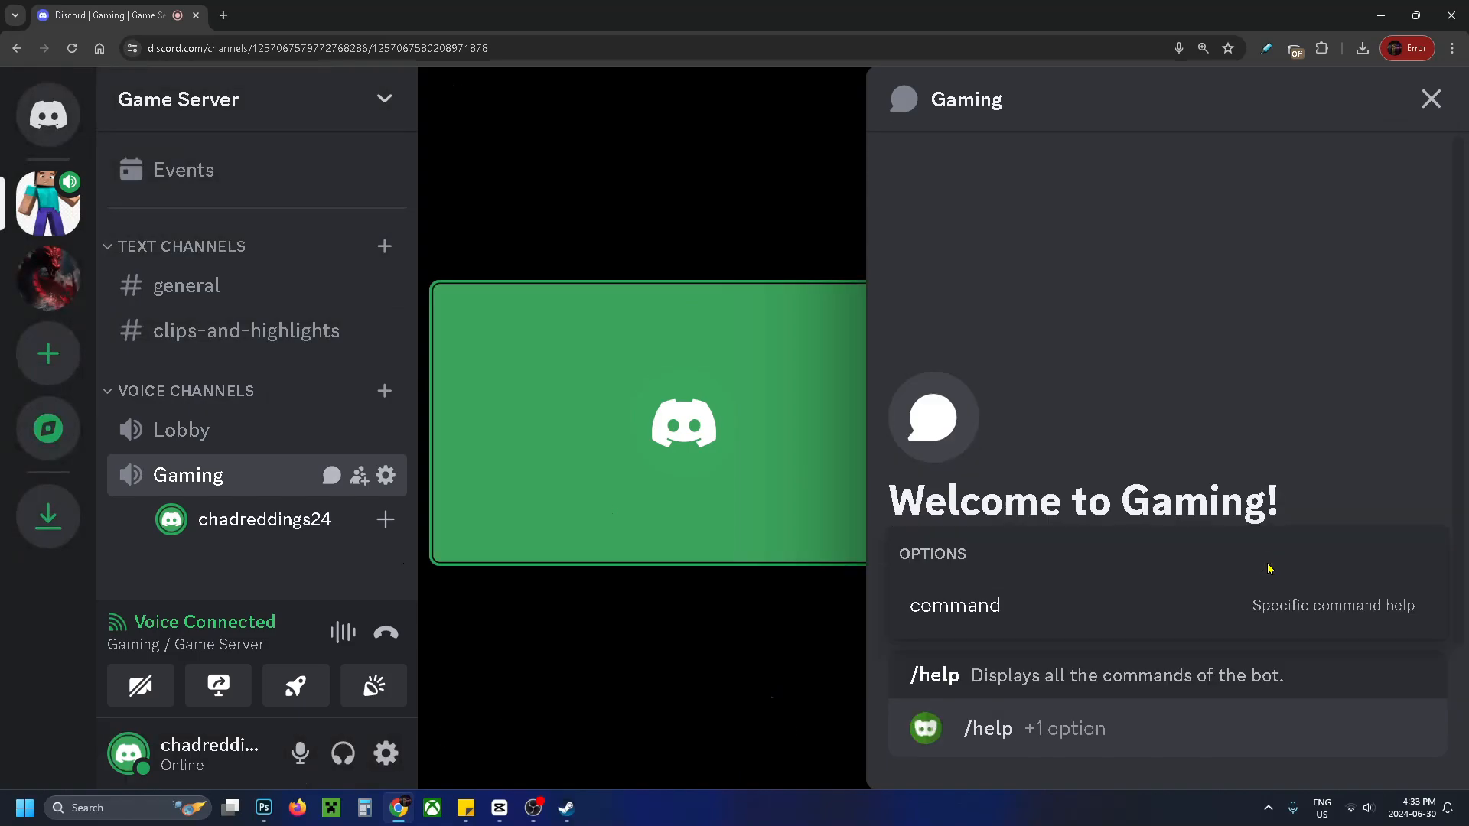
pyautogui.scroll(-3)
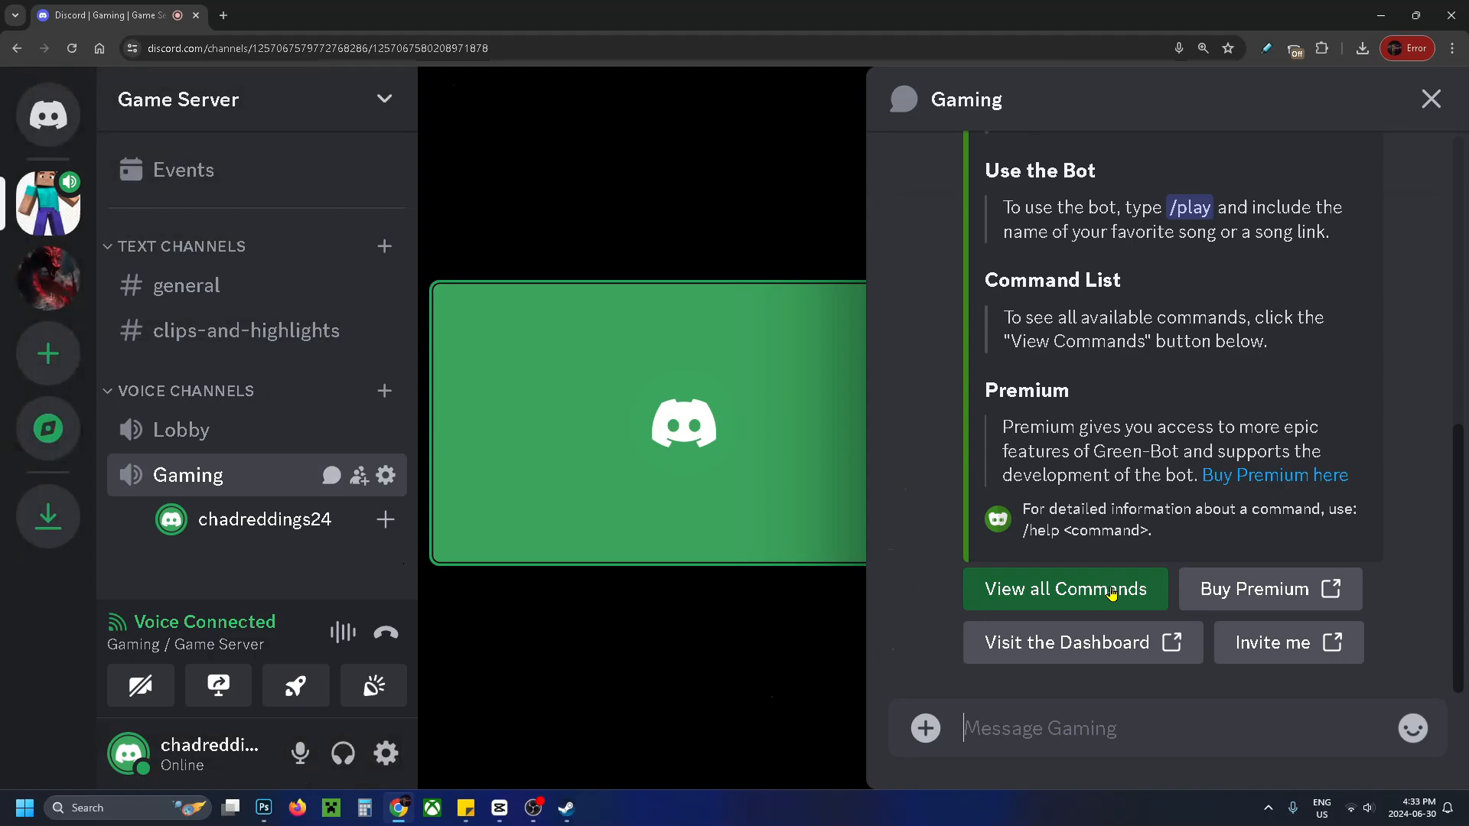
pyautogui.click(1065, 588)
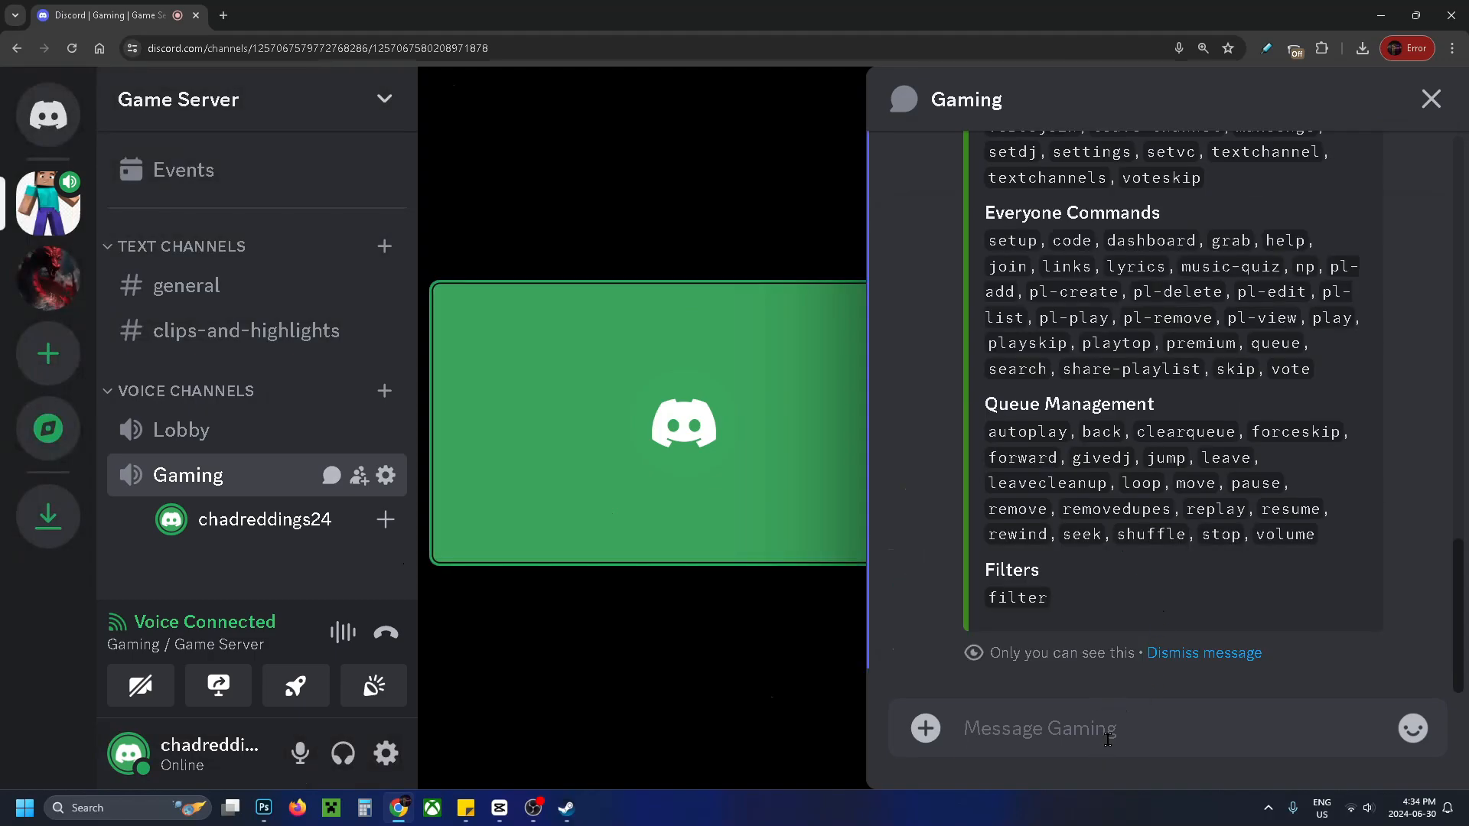
# Send Green-bot's /play command with the query 'lose yourself'
pyautogui.write('/play')
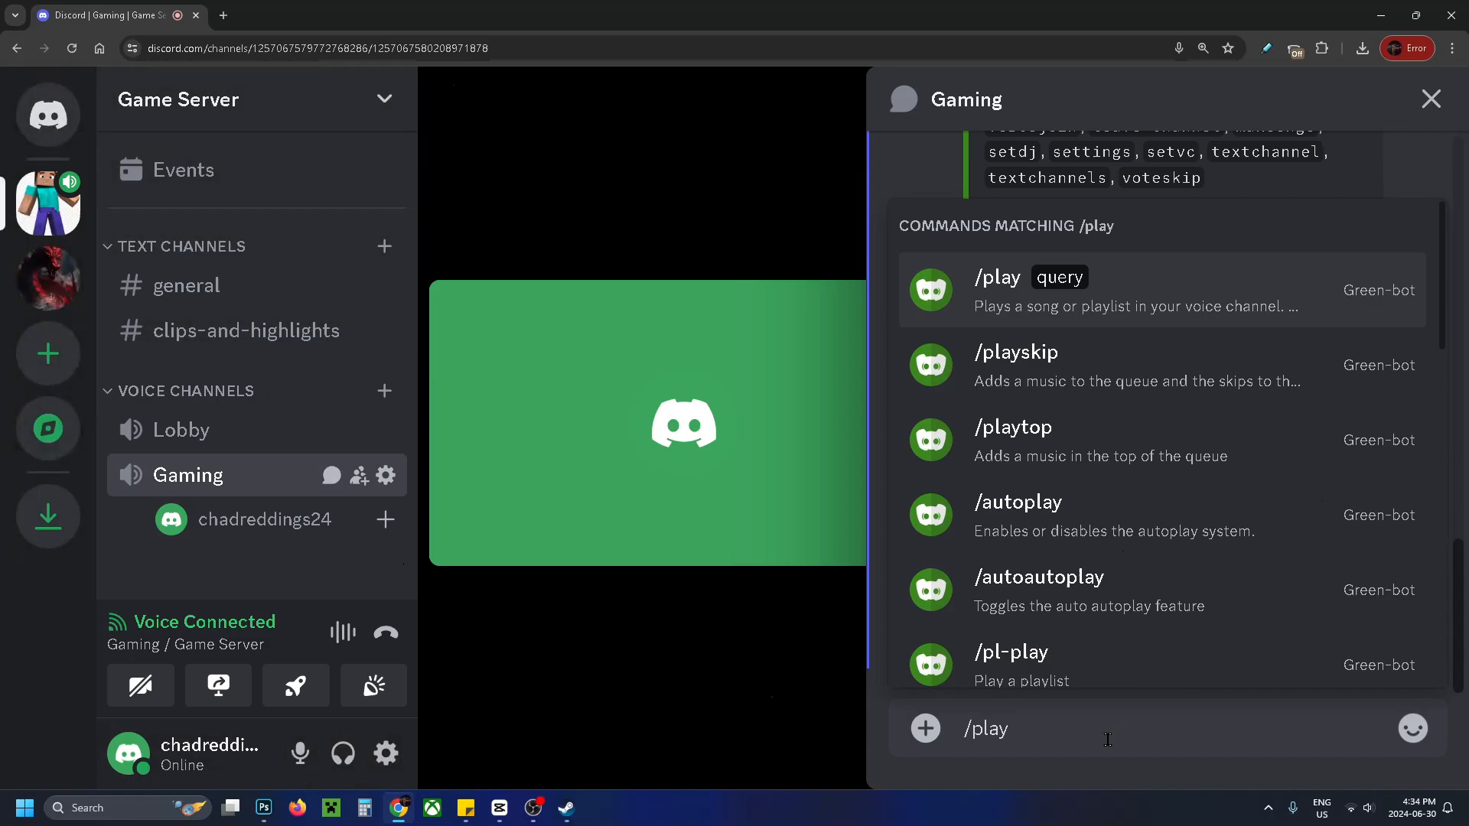
pyautogui.click(996, 289)
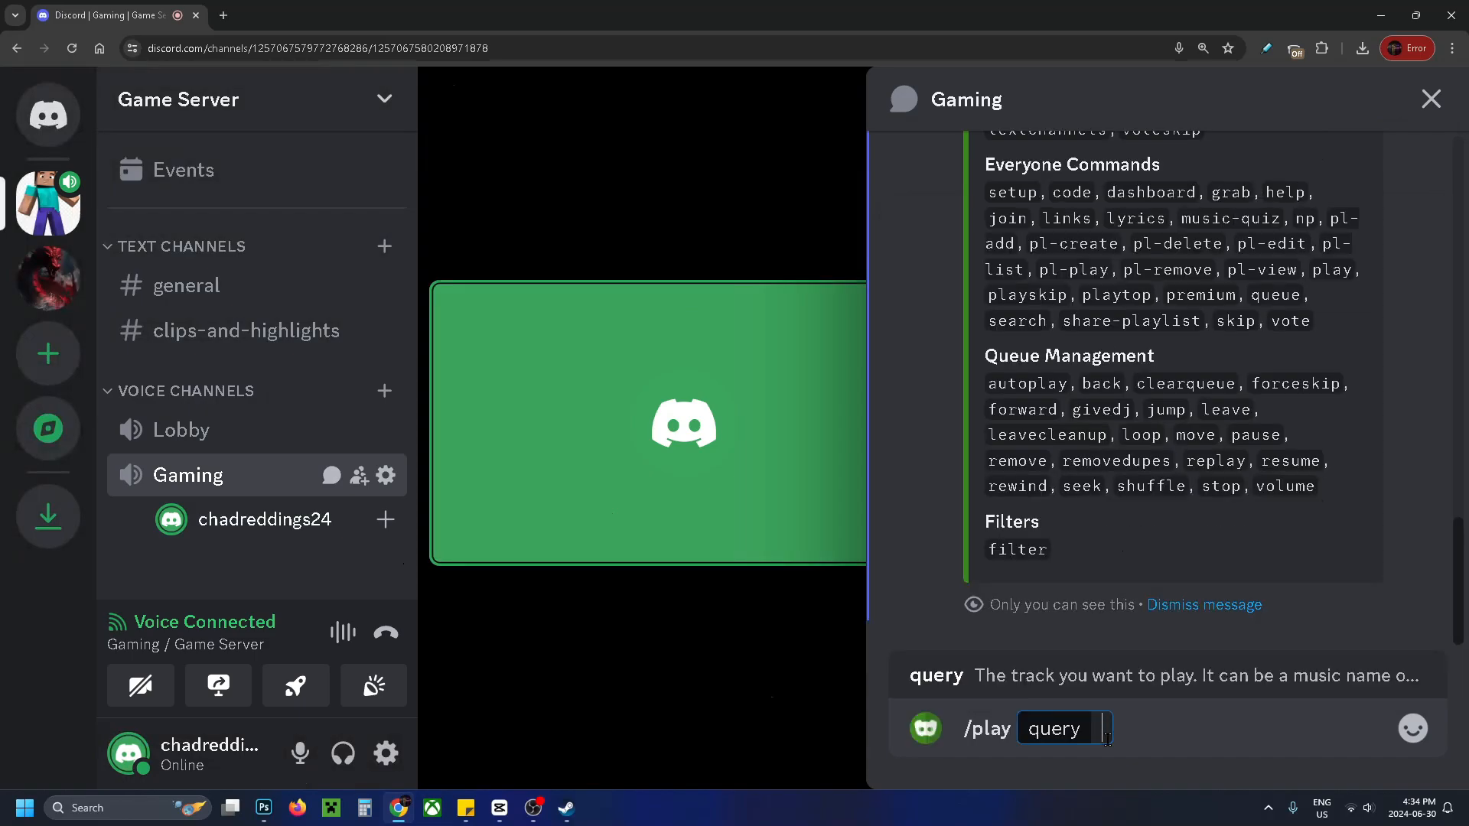
pyautogui.write('lose')
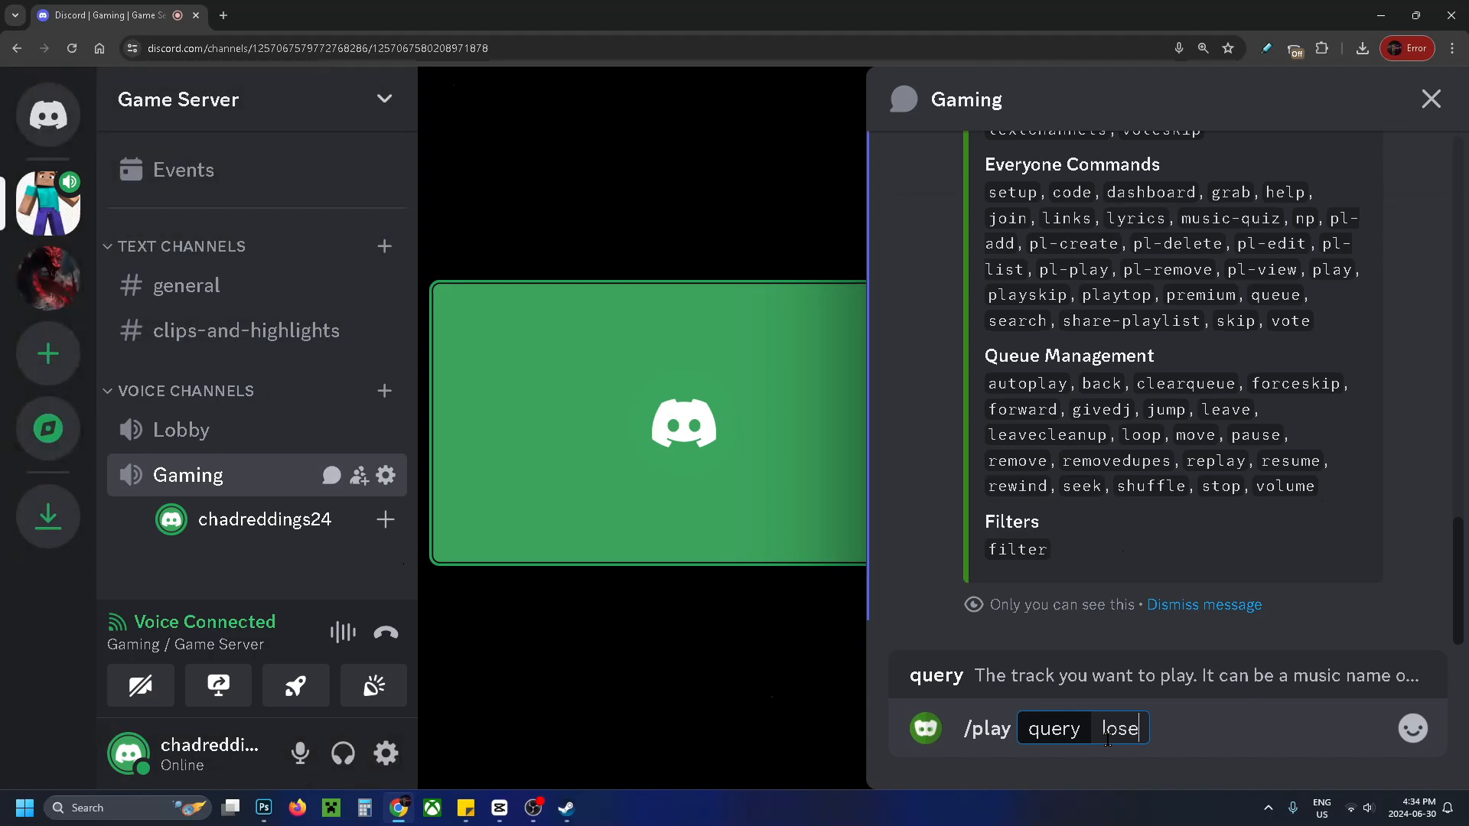
pyautogui.write('youself')
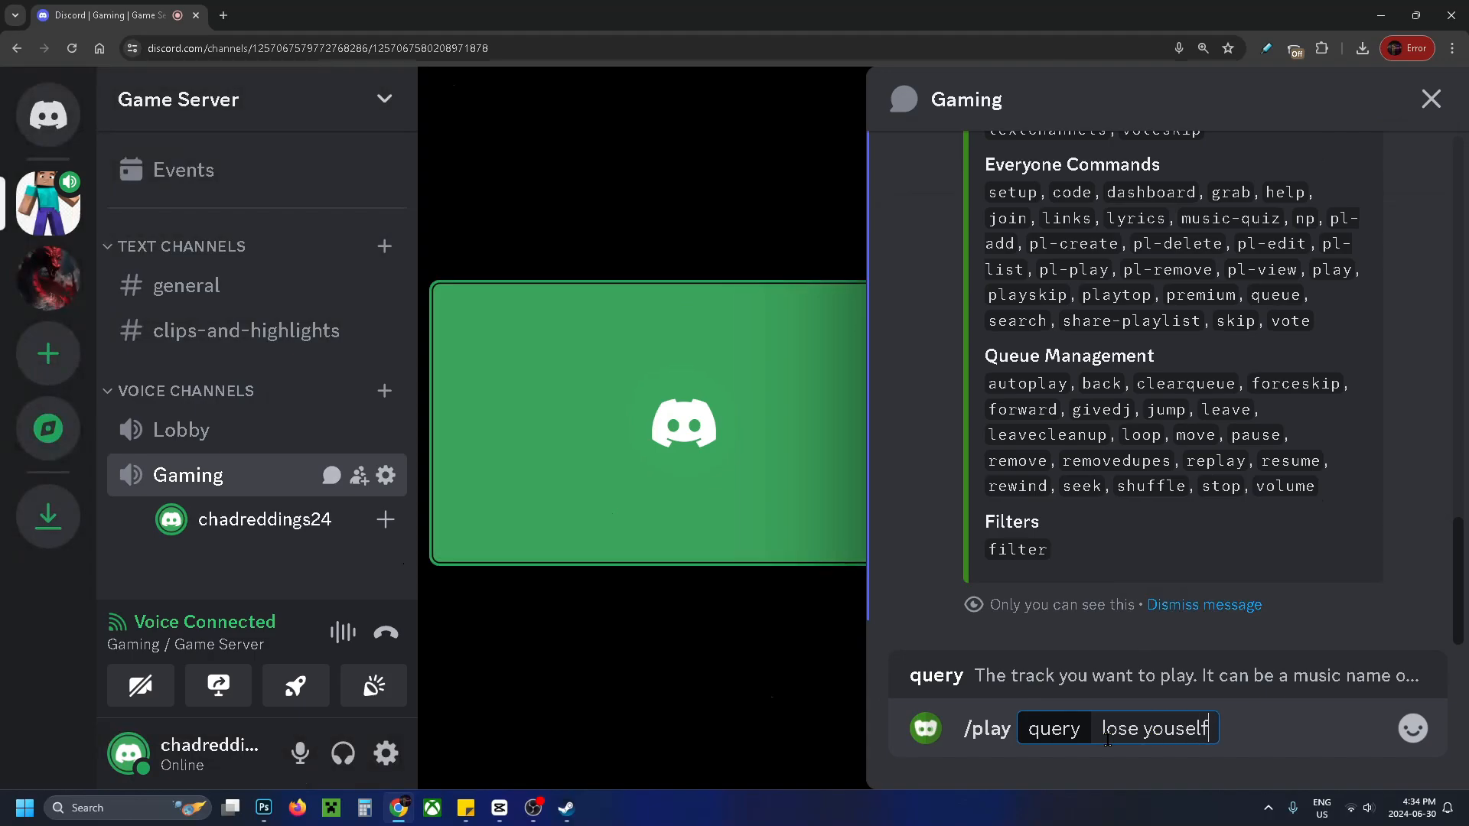
pyautogui.press('Enter')
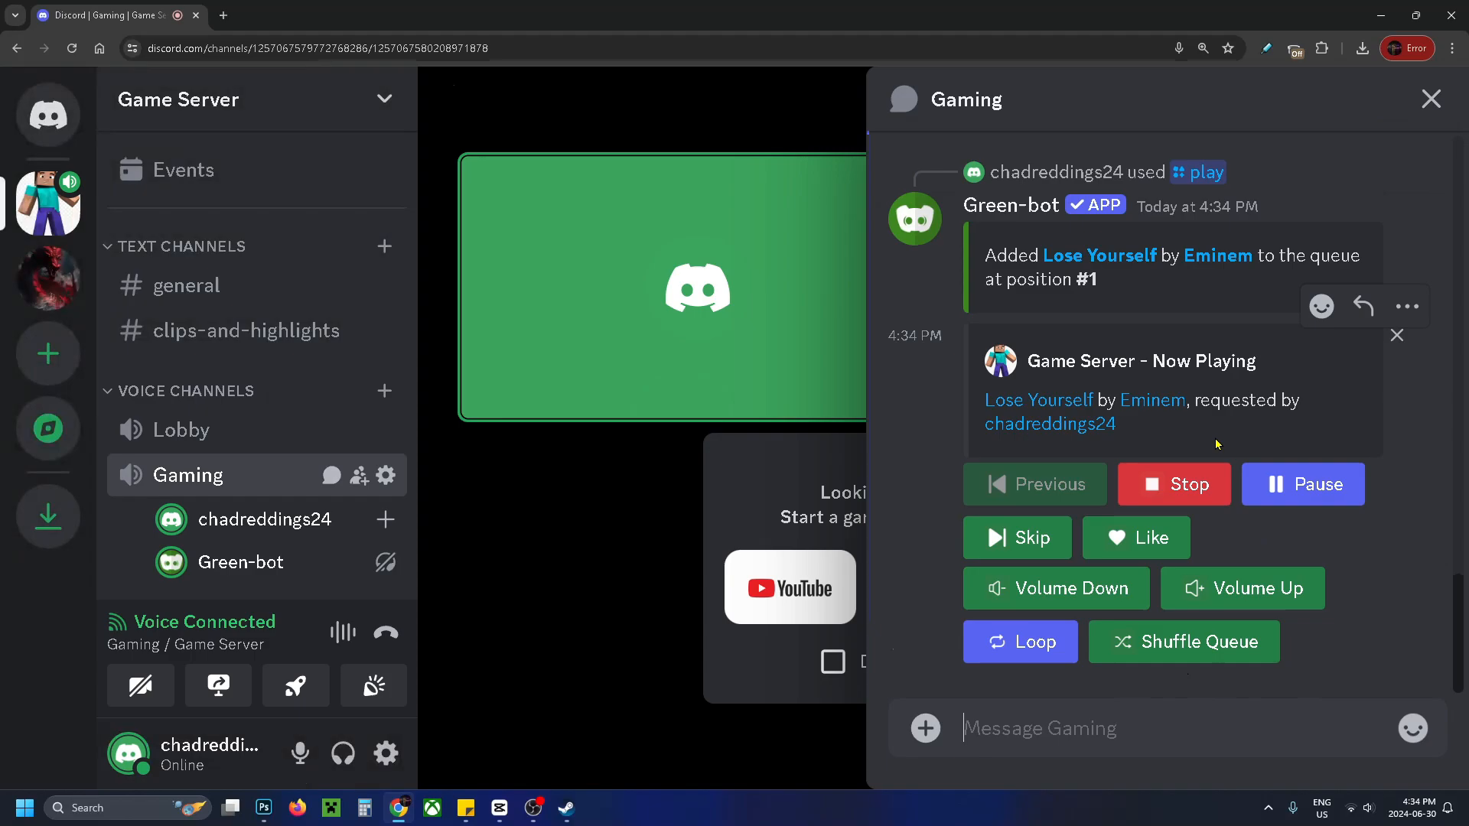
pyautogui.moveTo(1249, 550)
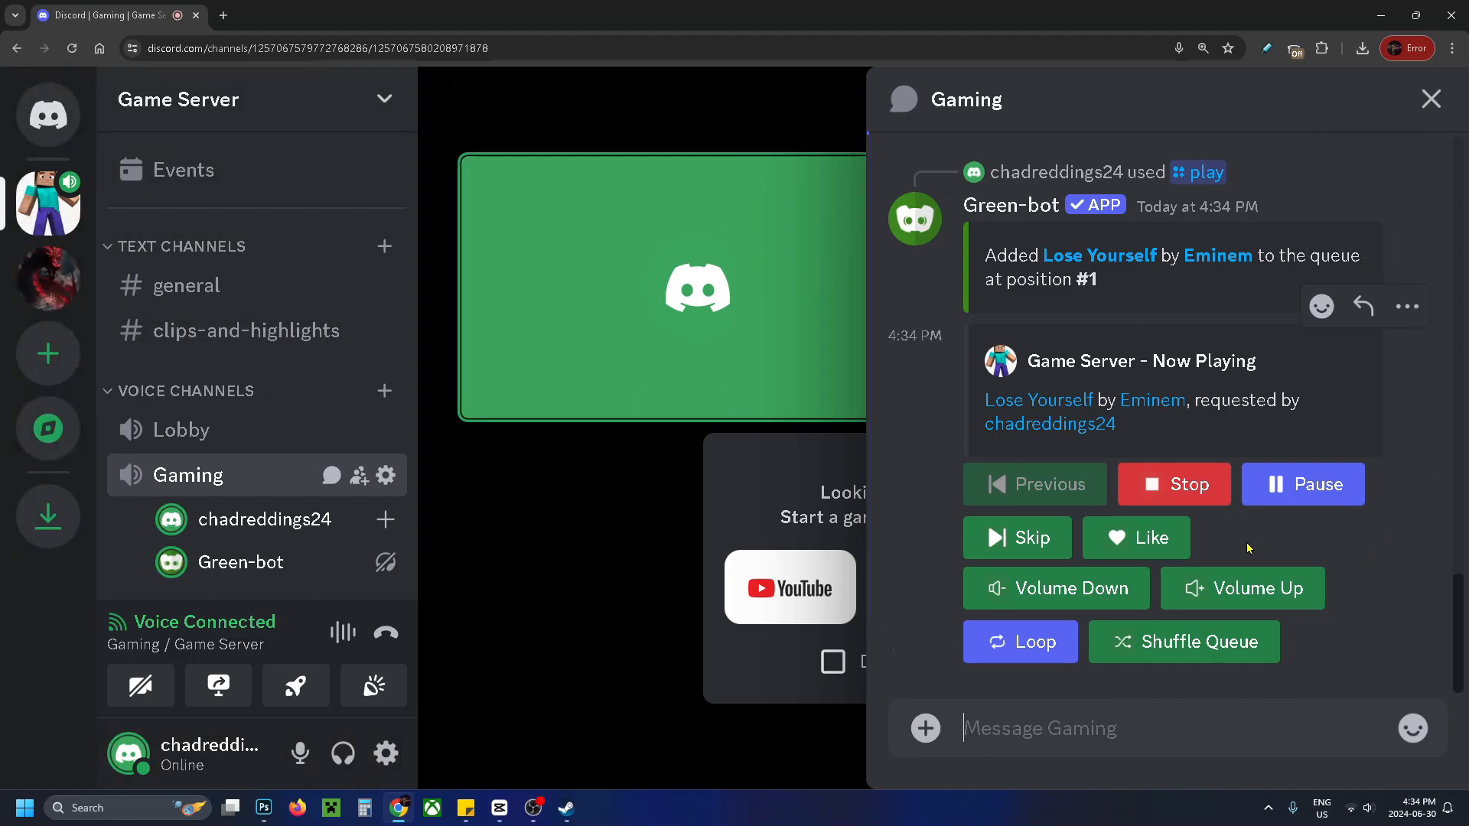